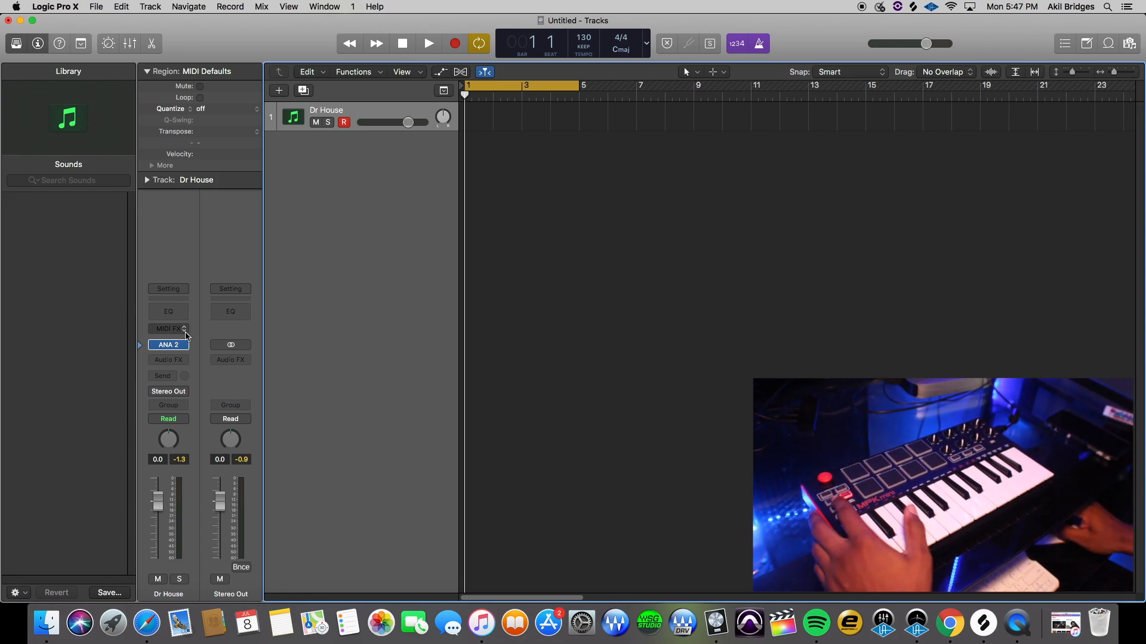
Insert a Transposer plug-in into the Dr House channel strip's MIDI FX slot.
click(169, 328)
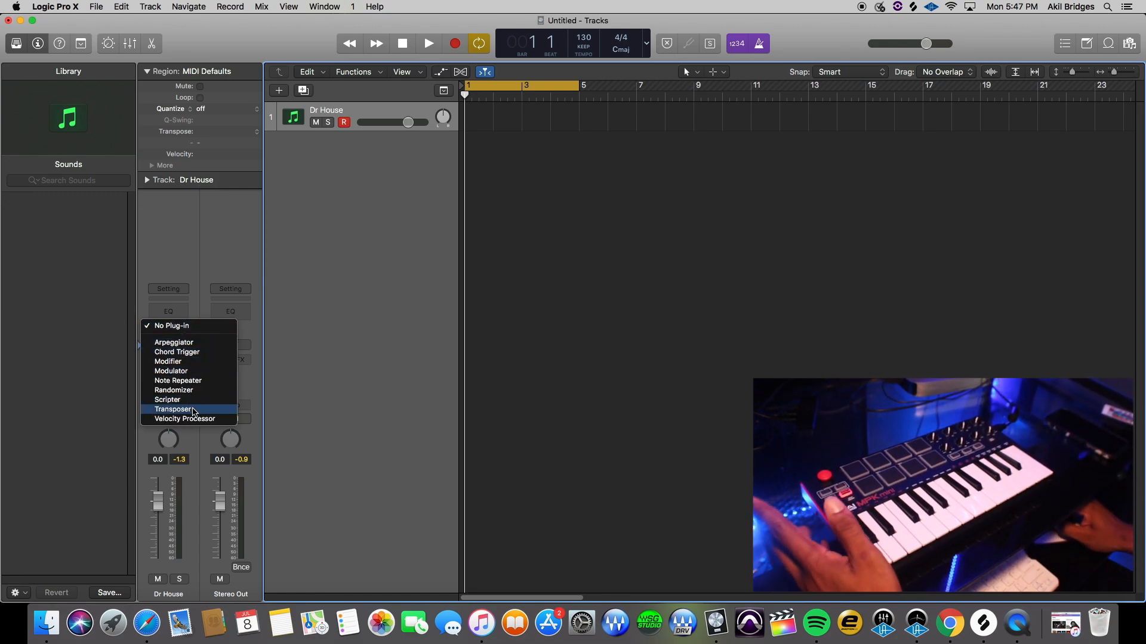
click(173, 409)
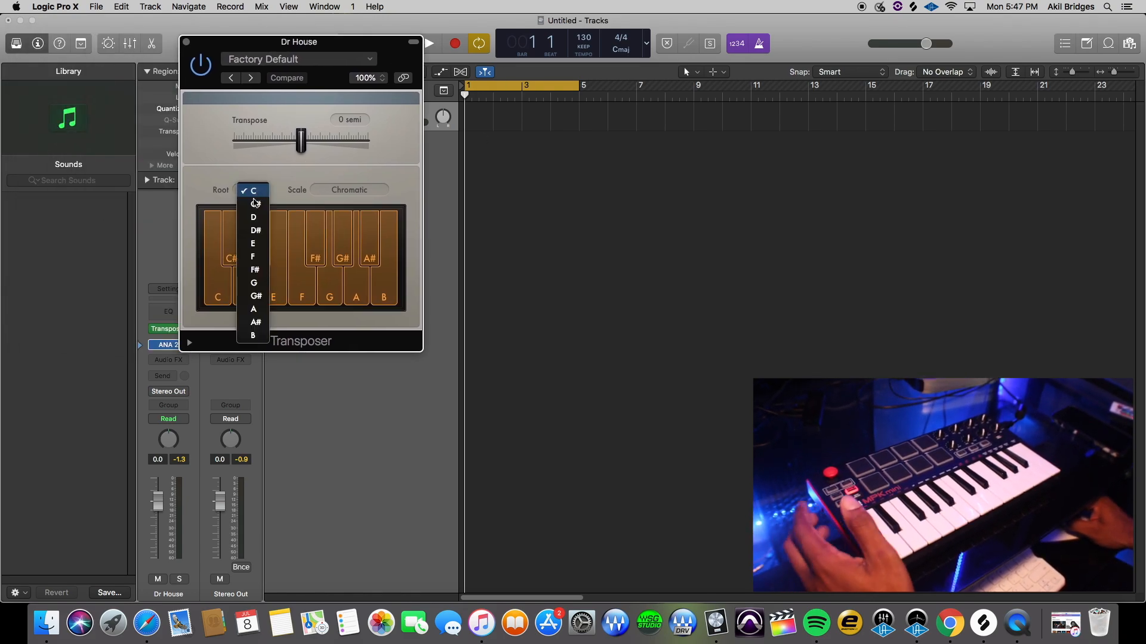
Set the Transposer root to D and its scale to Minor Blues.
click(253, 217)
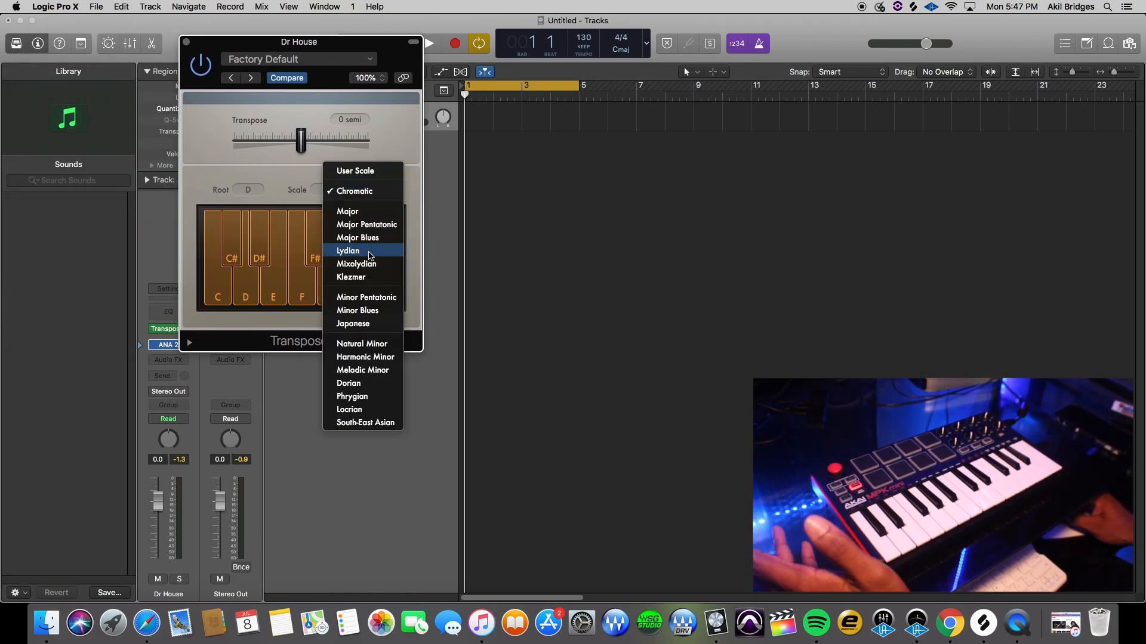
mouse_move(357, 310)
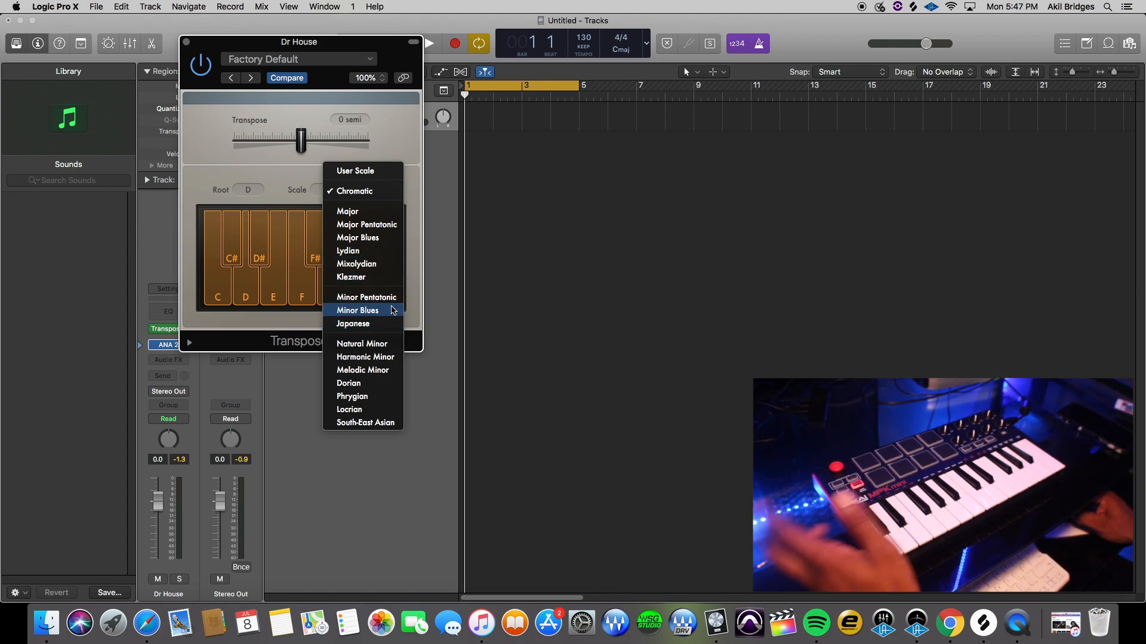
click(358, 310)
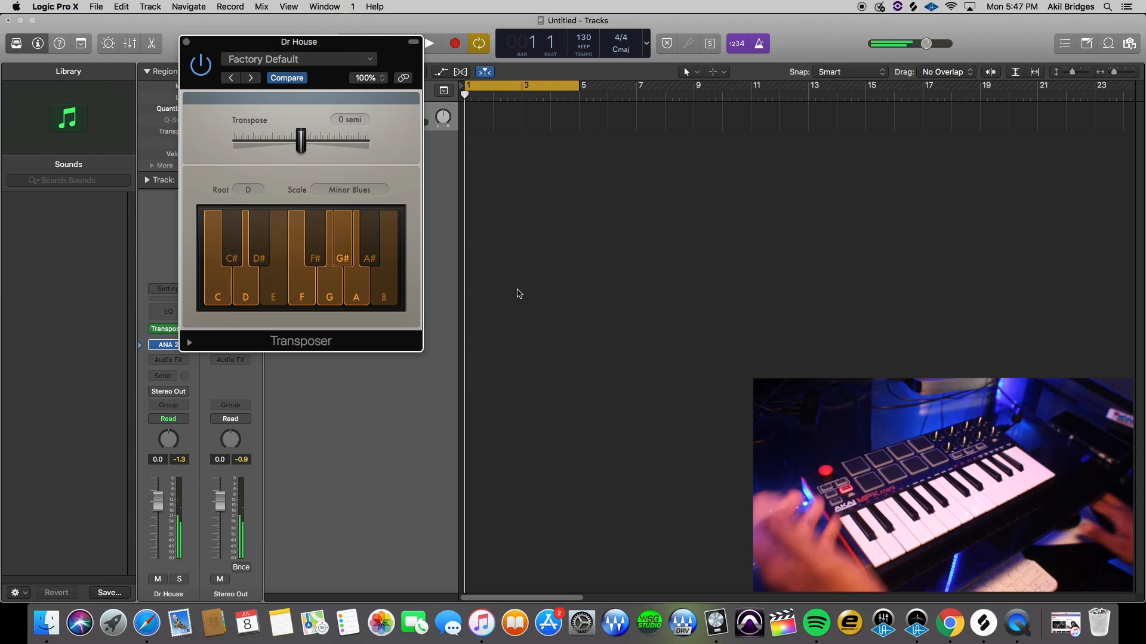
Close the Transposer window and right-click the Dr House track's region area.
click(247, 190)
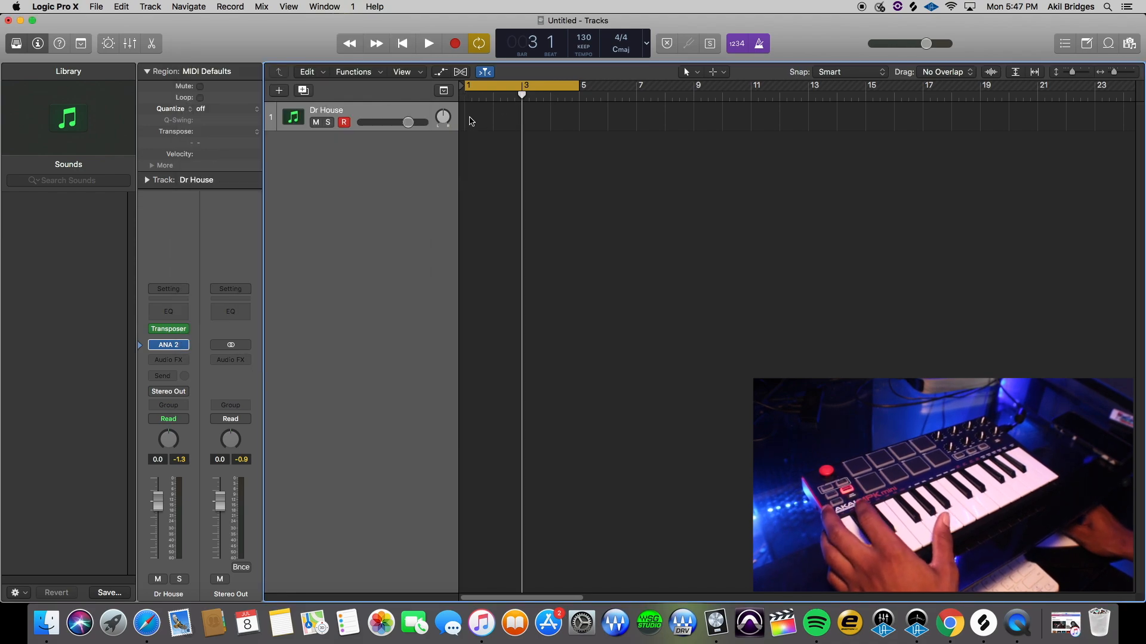
right_click(468, 117)
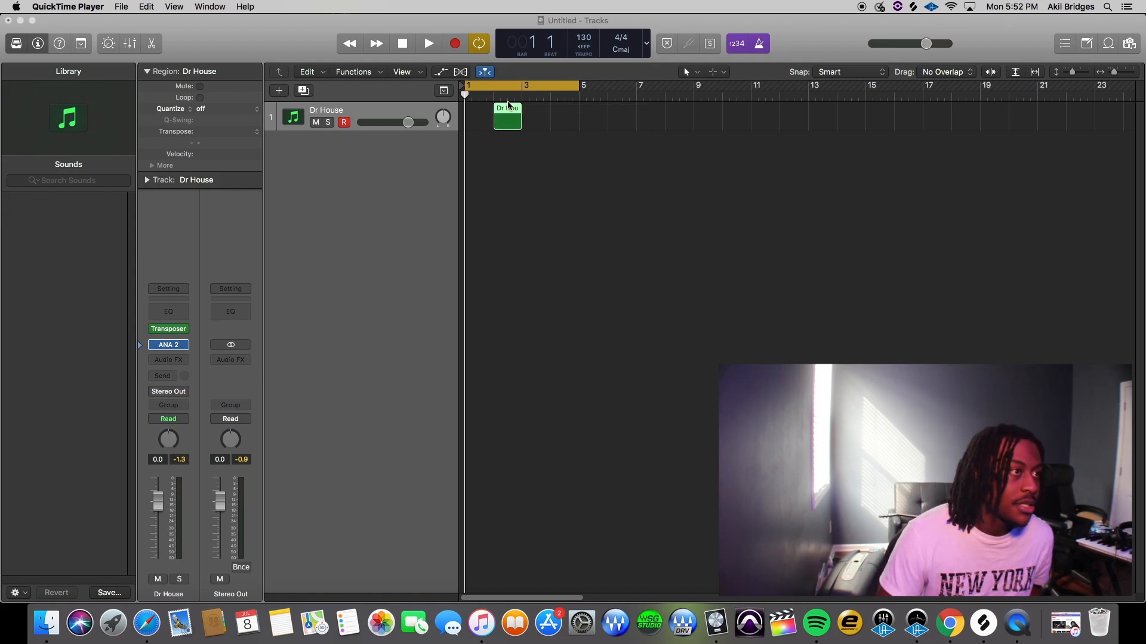
Extend the Dr House MIDI region from bar 1 out to bar 5.
right_click(518, 117)
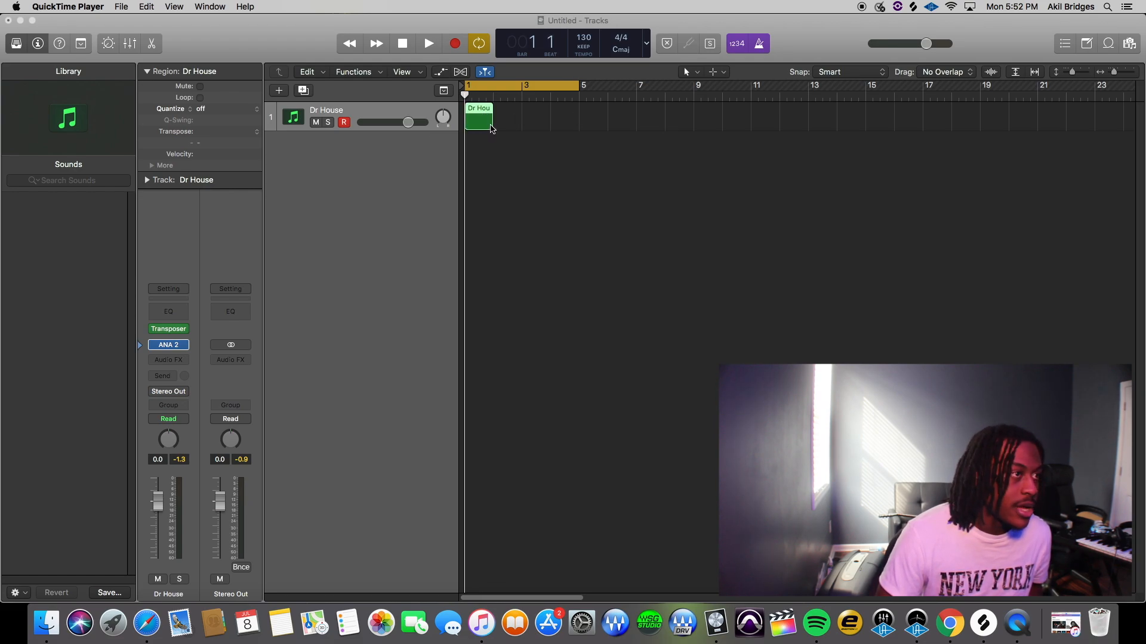
drag(494, 123, 523, 123)
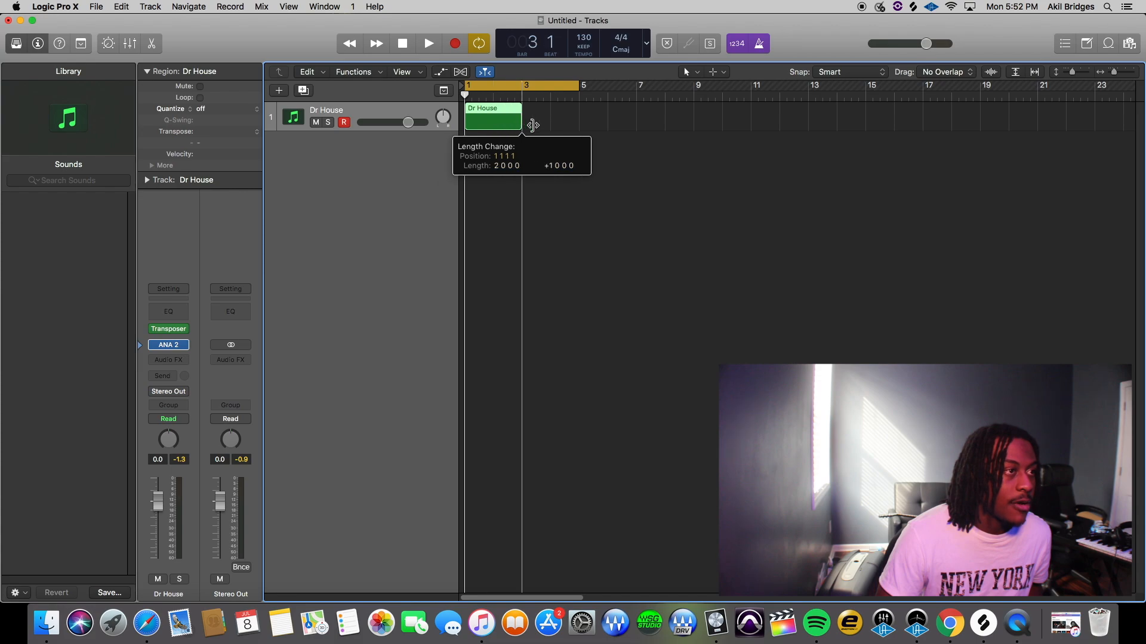
drag(521, 119, 577, 118)
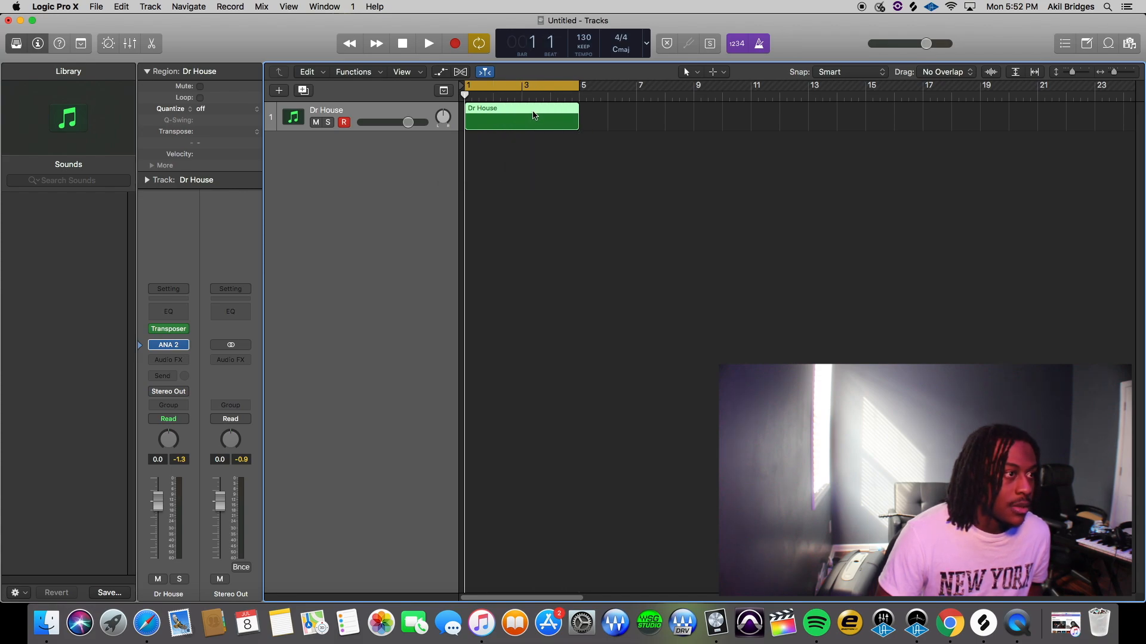
Open the region in the Piano Roll with Scale Quantize set to D Natural Minor.
double_click(521, 117)
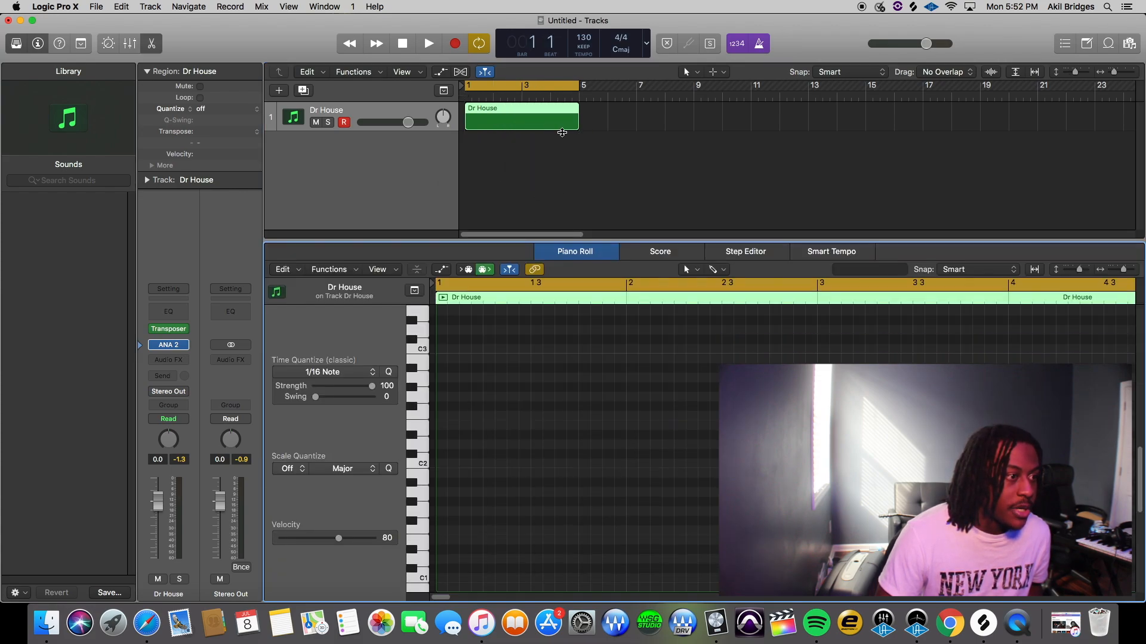
click(289, 406)
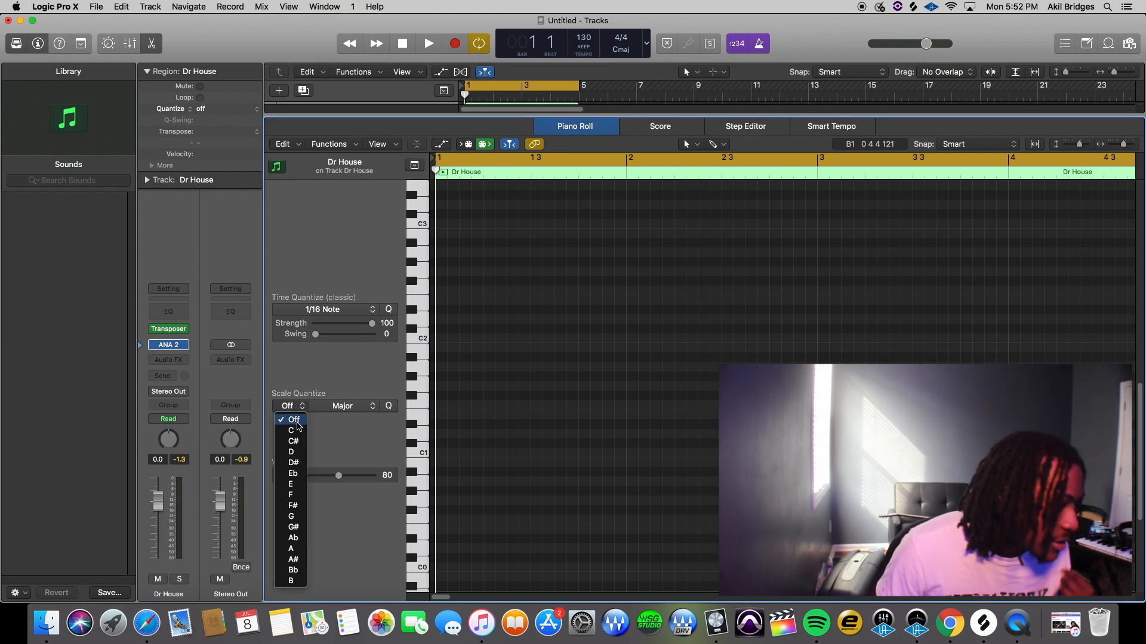
mouse_move(291, 452)
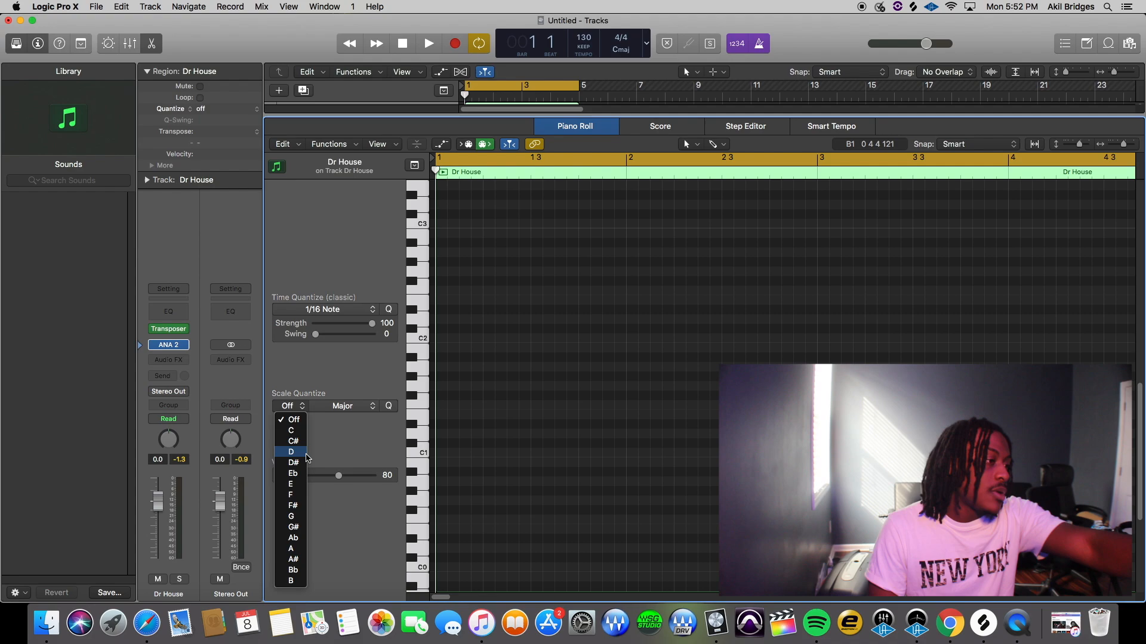
click(291, 451)
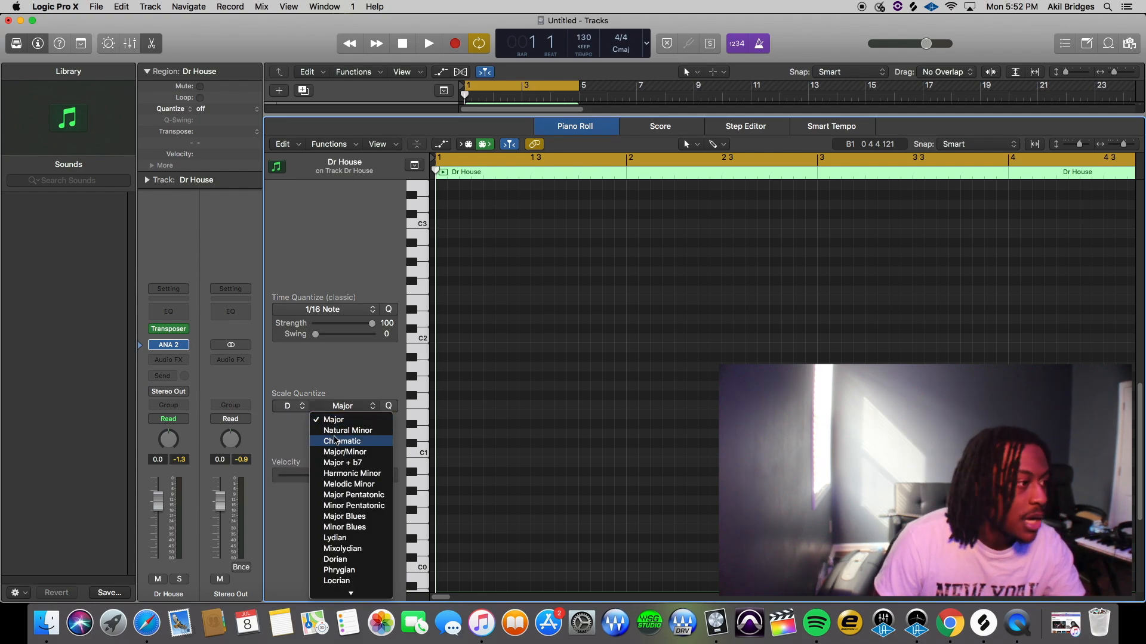
click(348, 430)
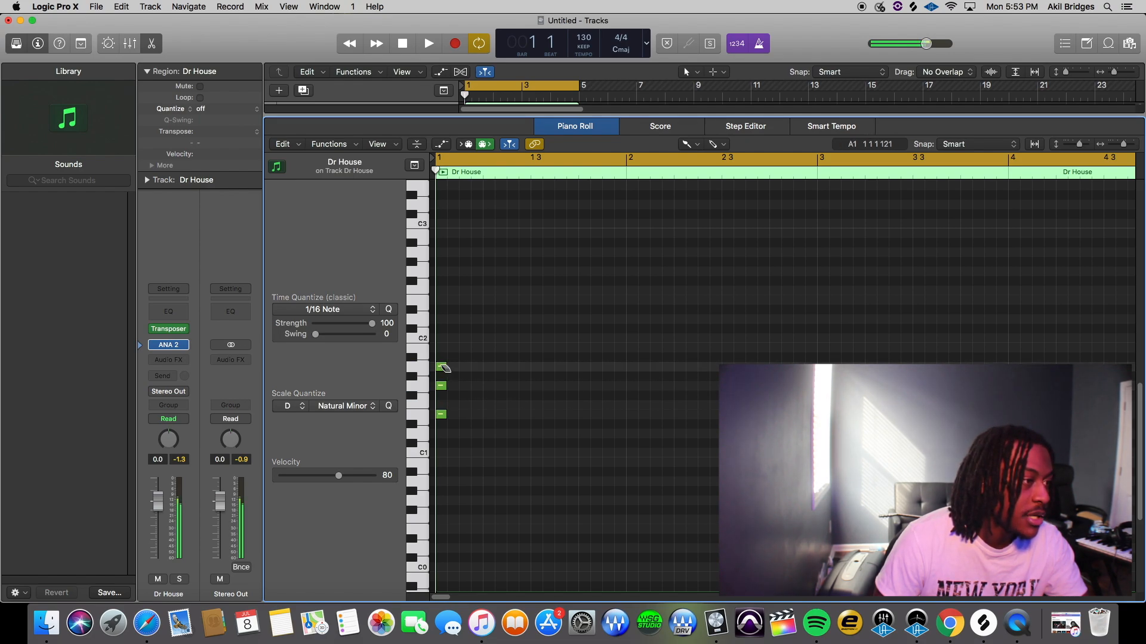
Draw notes at the region start, including a D2 note.
click(443, 319)
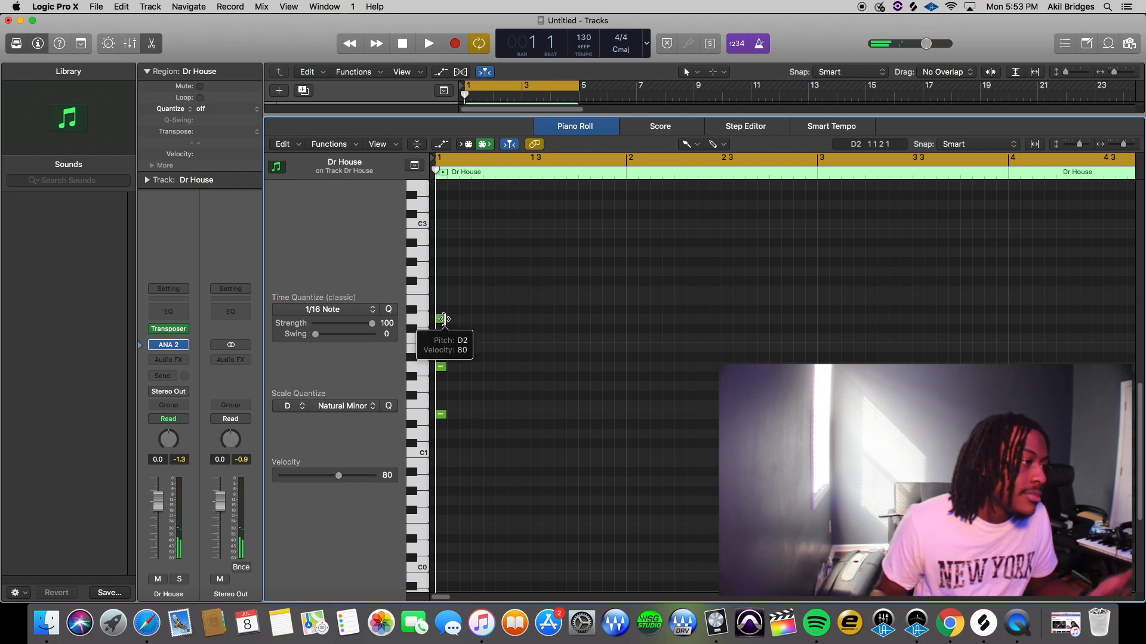
click(169, 329)
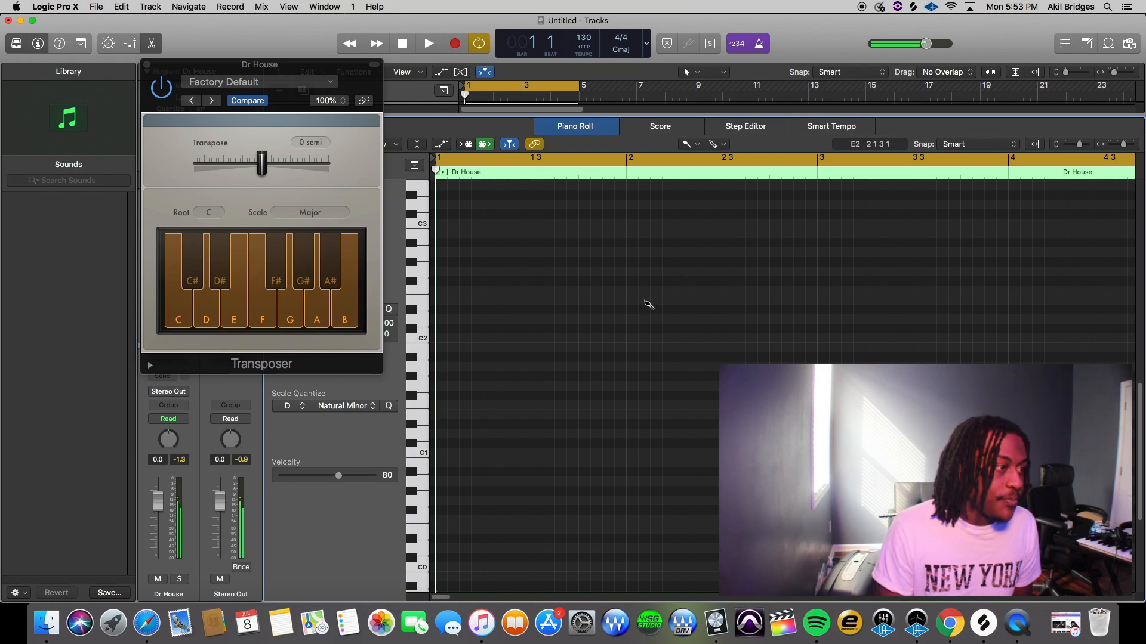
mouse_move(599, 330)
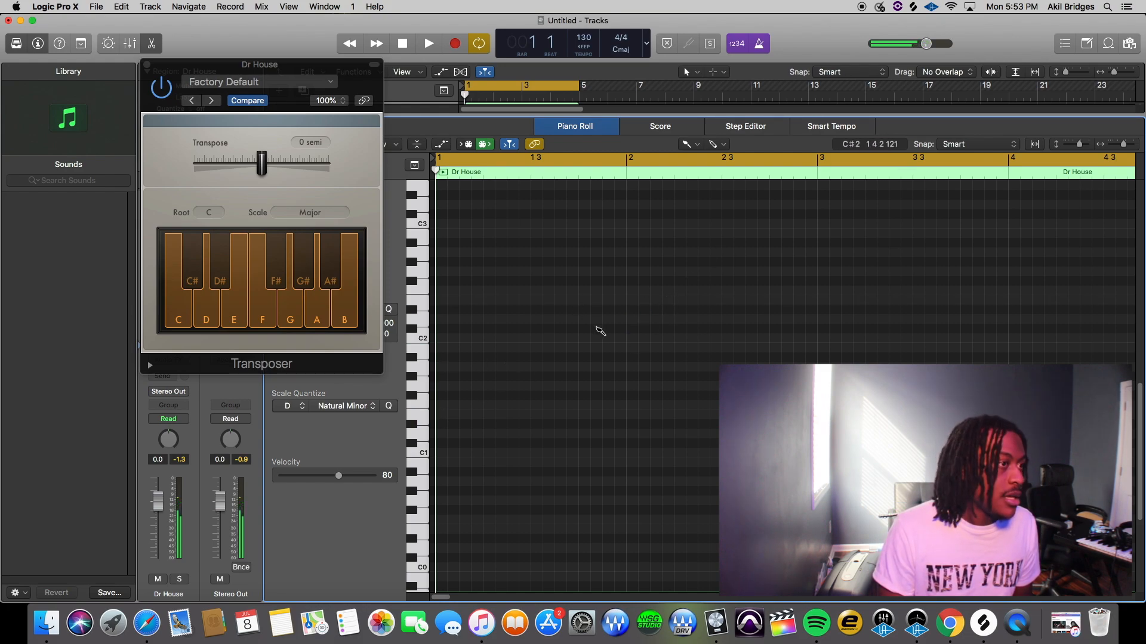